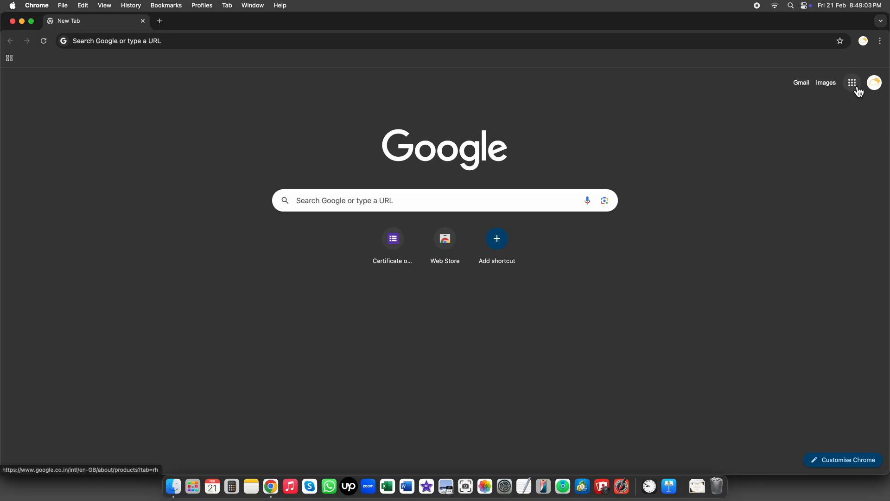
- Go to Google Forms from the Google apps grid
click(852, 83)
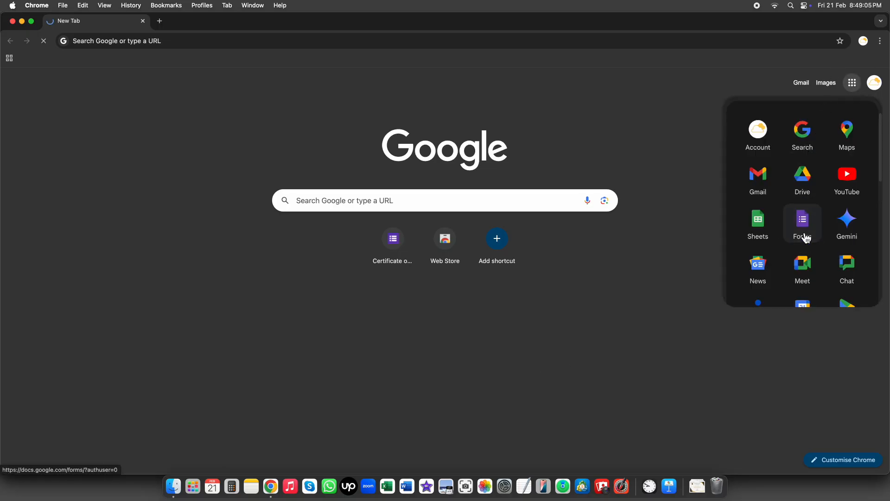
click(802, 218)
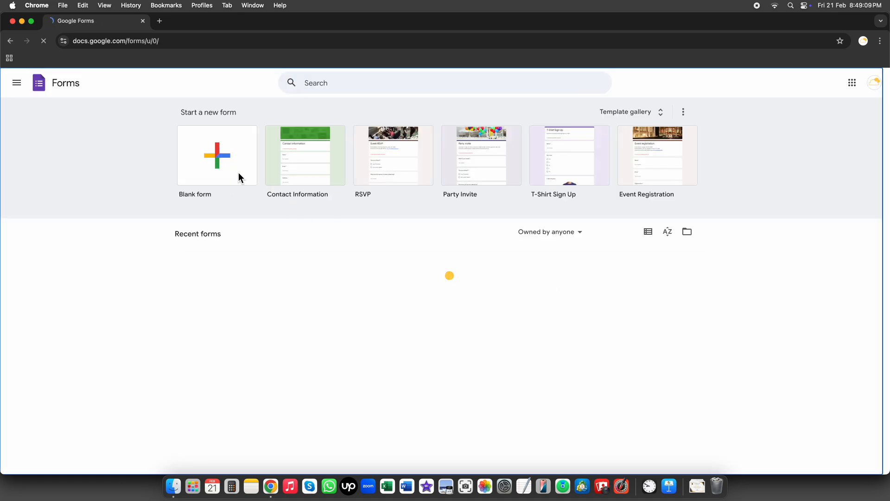
- Start a blank form with a required short-answer Employee Name question
click(216, 155)
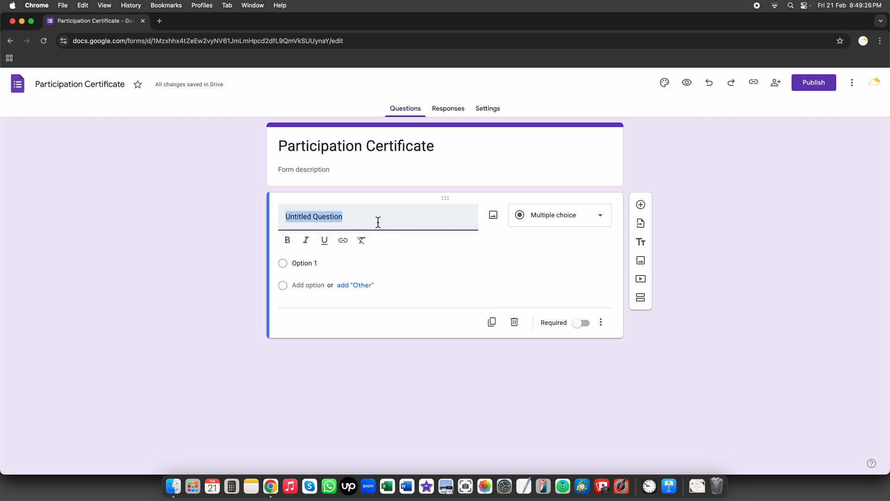
text(Employee Name)
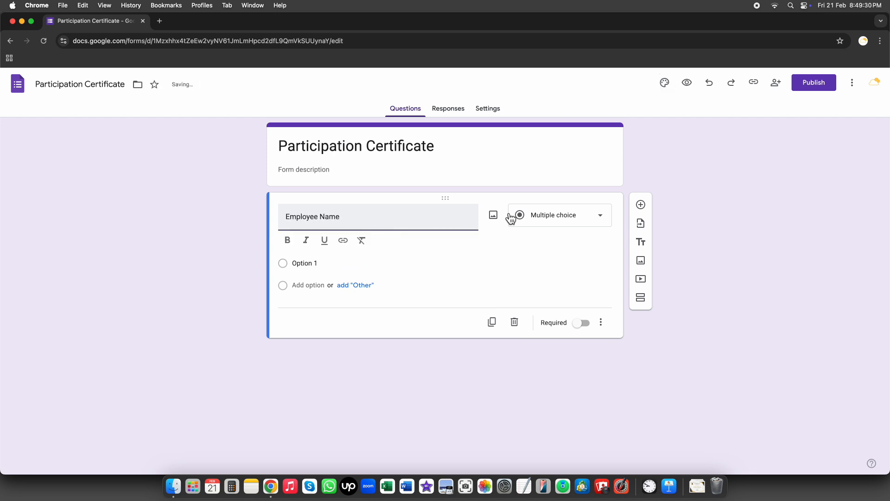
click(560, 214)
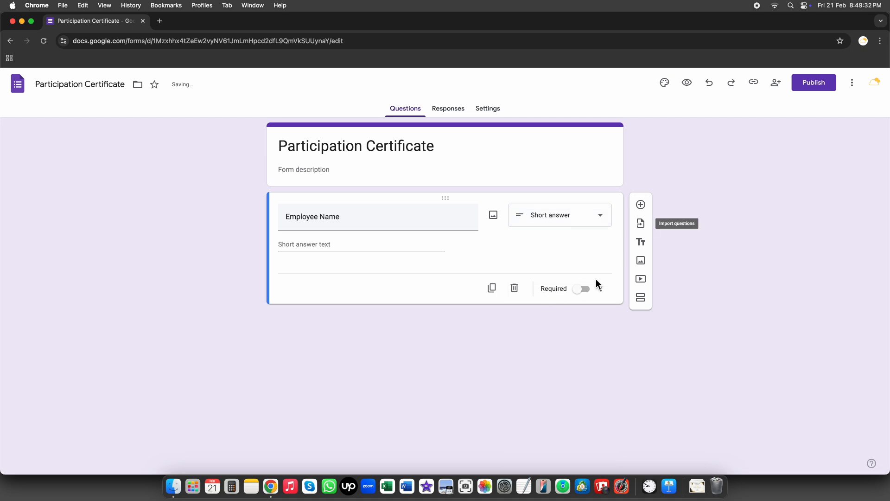
click(640, 204)
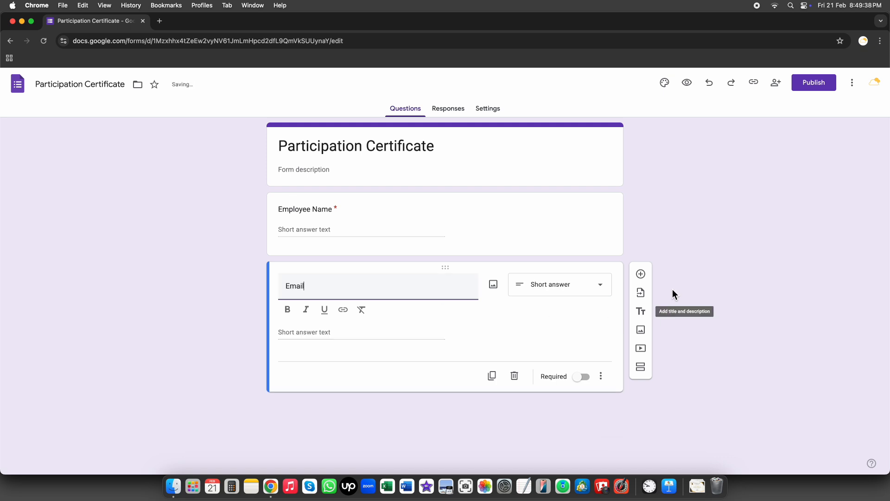
- Make the Email question required and begin publishing the form
click(581, 377)
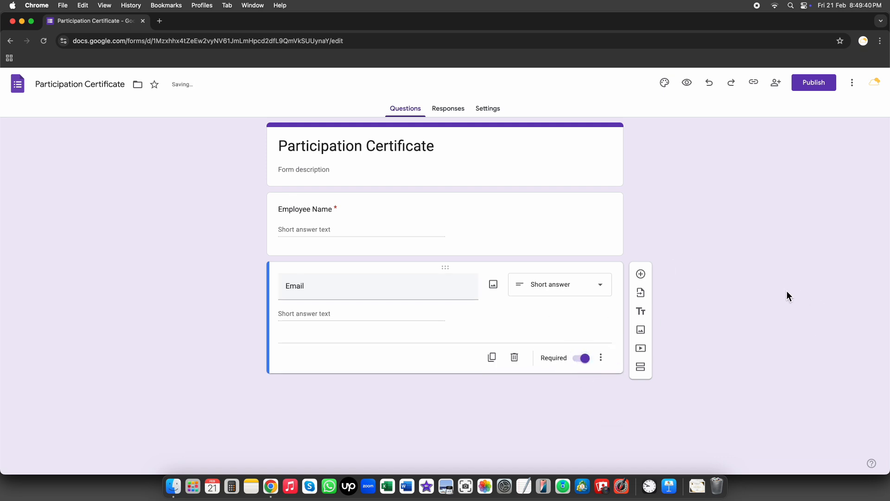
click(813, 82)
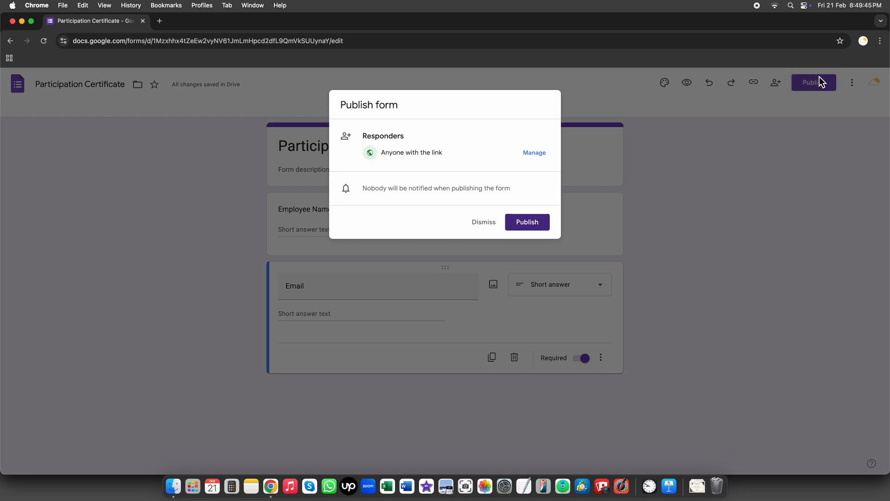
- Publish the form and link responses to a new Participation Certificate (Responses) spreadsheet
click(527, 222)
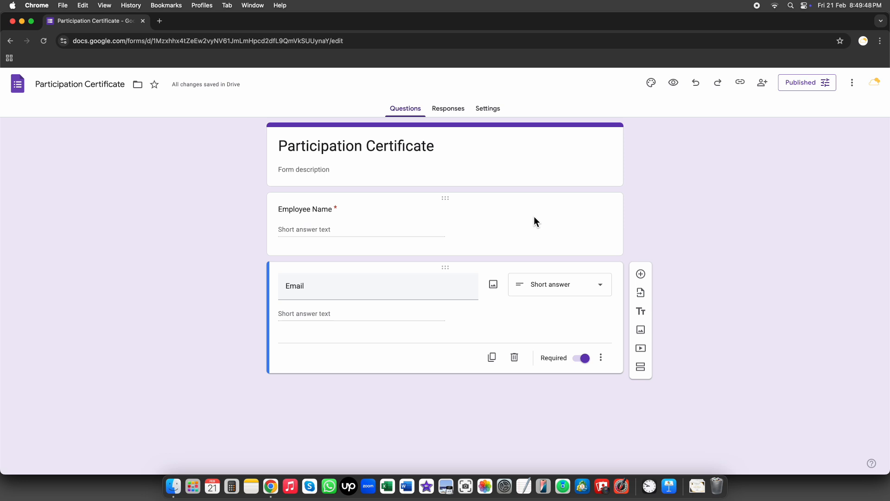
click(448, 108)
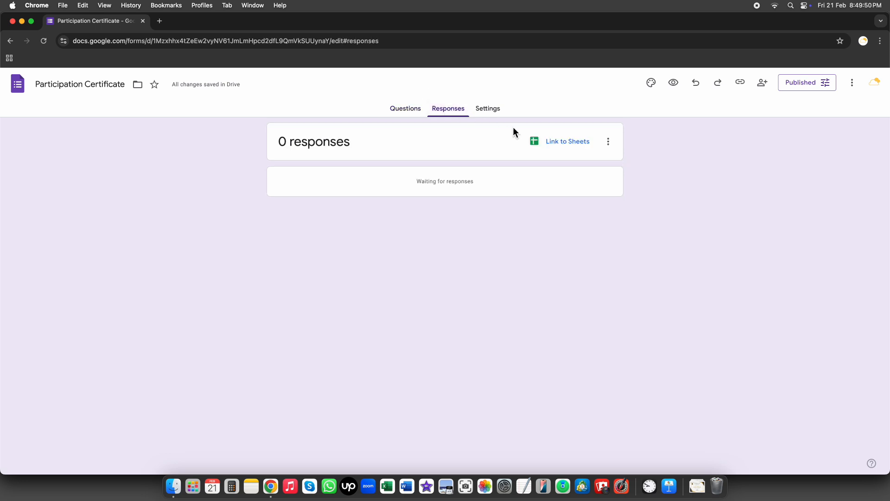
click(567, 141)
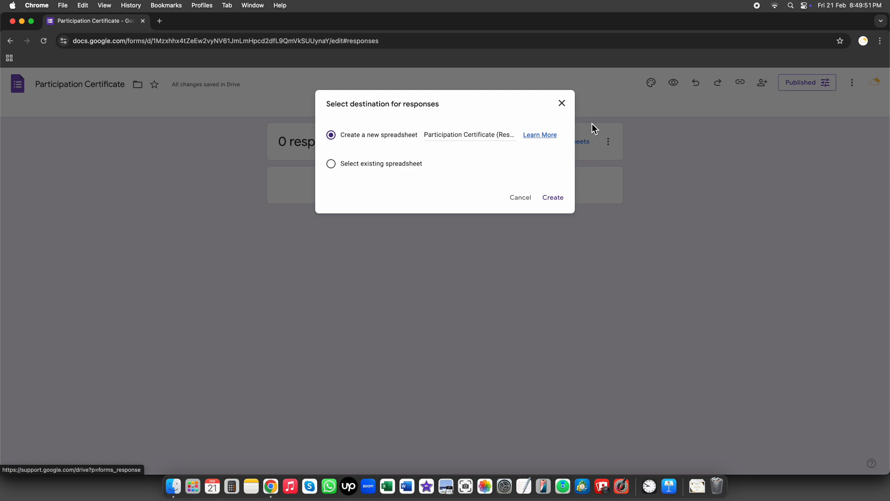
click(553, 197)
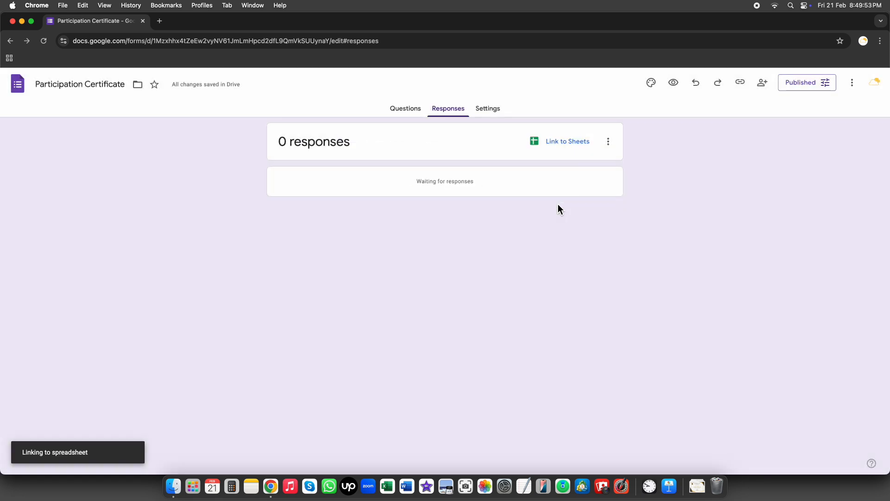
click(567, 141)
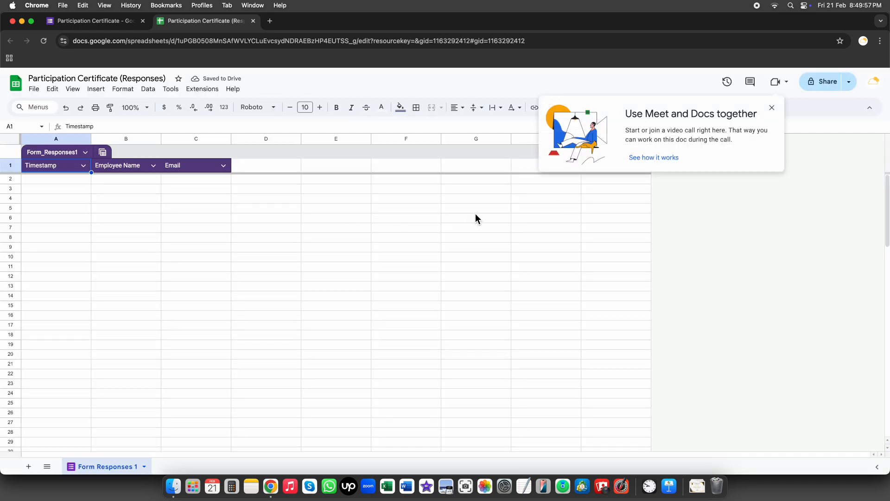
- Dismiss the Meet promotion and start the Document Generator add-on from Extensions
click(125, 218)
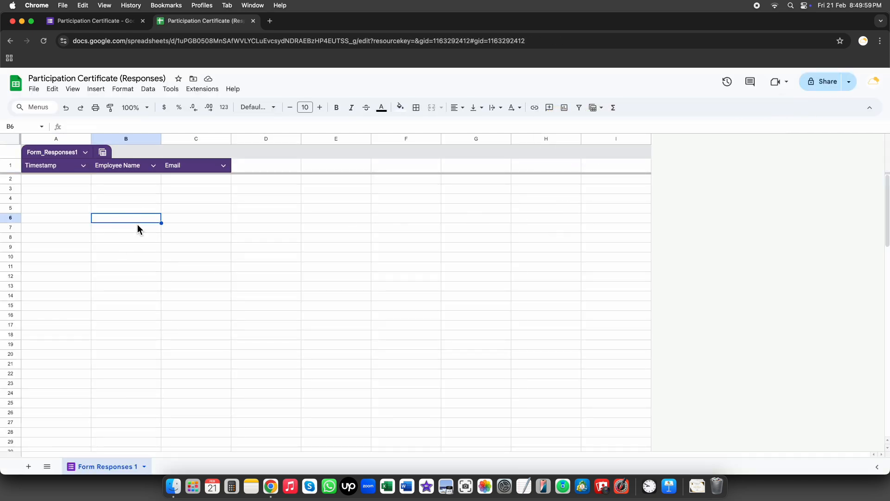
click(202, 88)
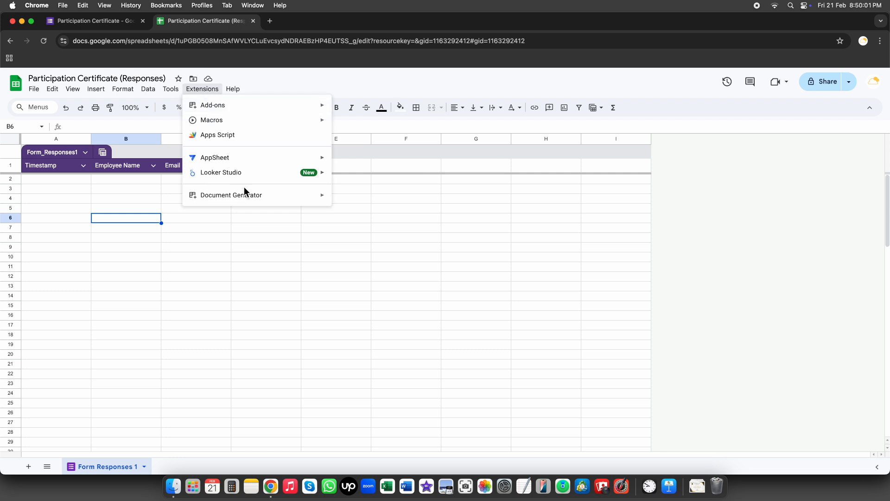
mouse_move(230, 195)
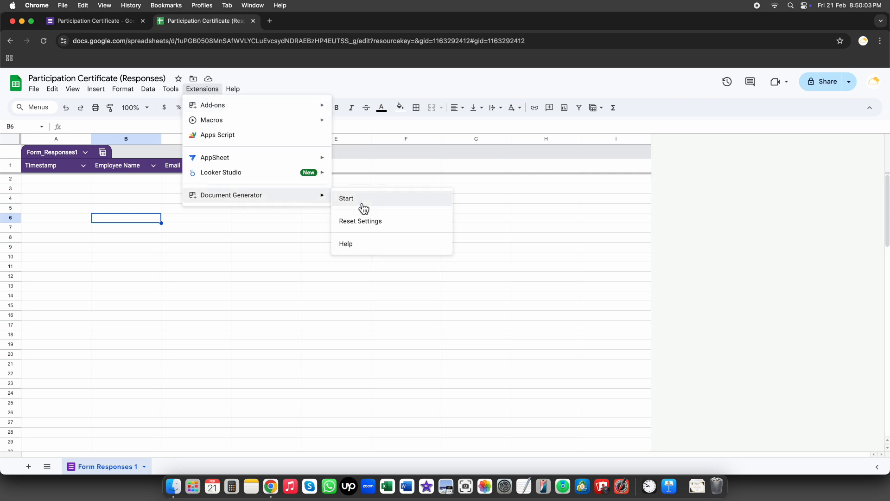
click(346, 199)
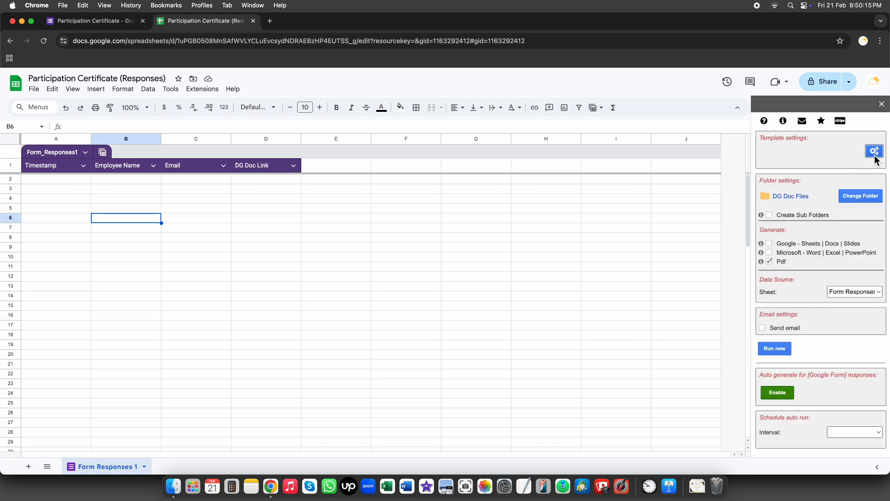
- Select the Certificate of Participation gallery template as the default template
click(875, 150)
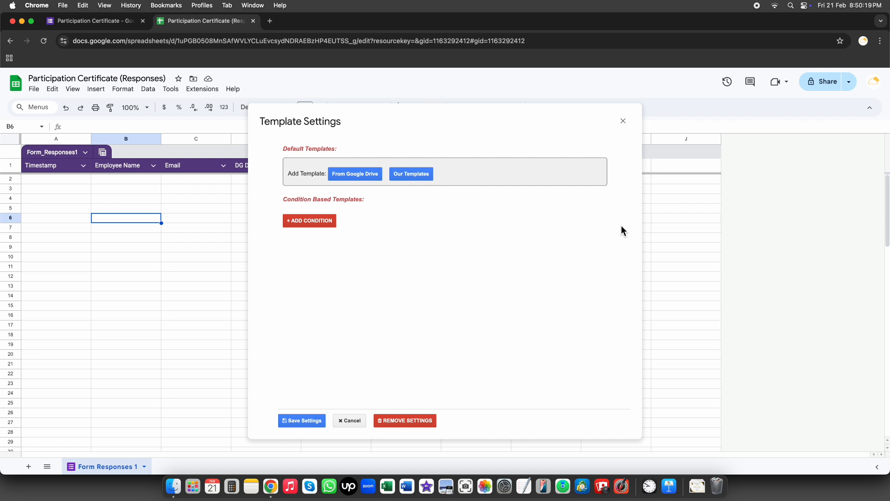
mouse_move(442, 217)
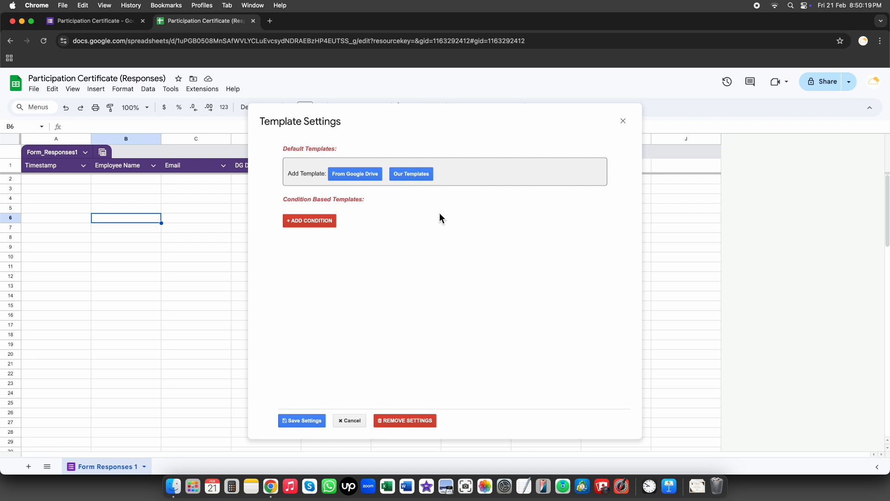
mouse_move(364, 182)
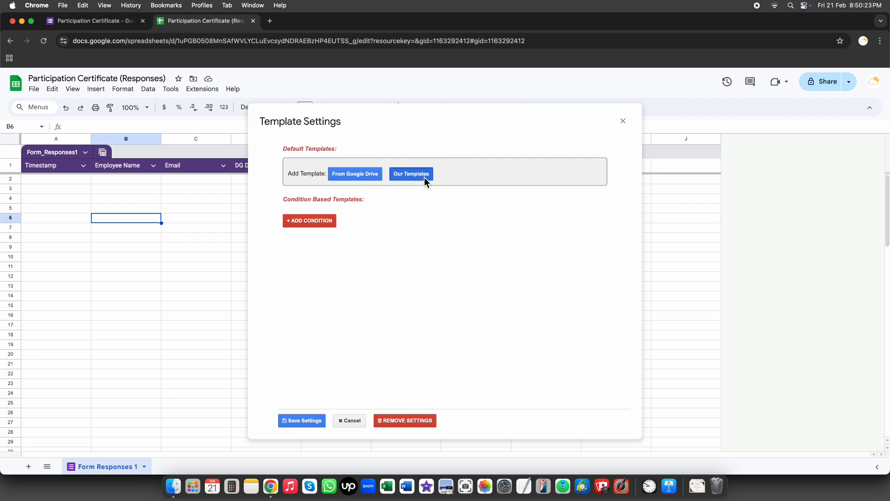
click(411, 174)
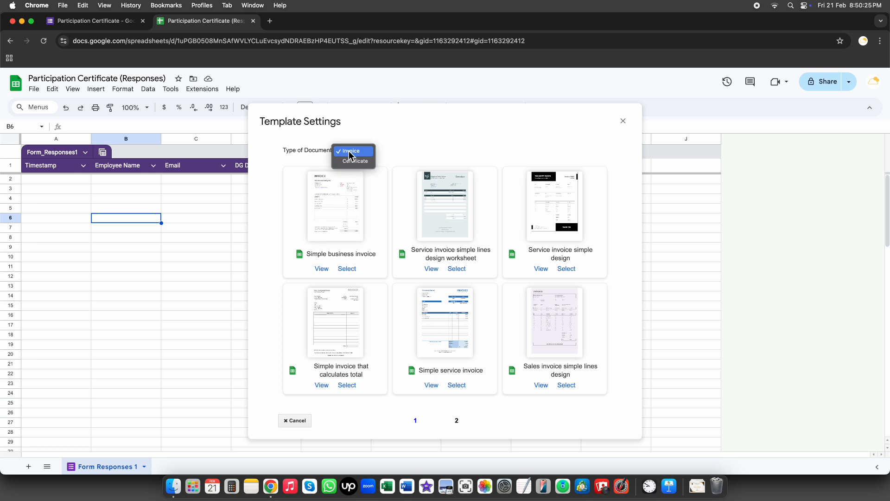
click(353, 161)
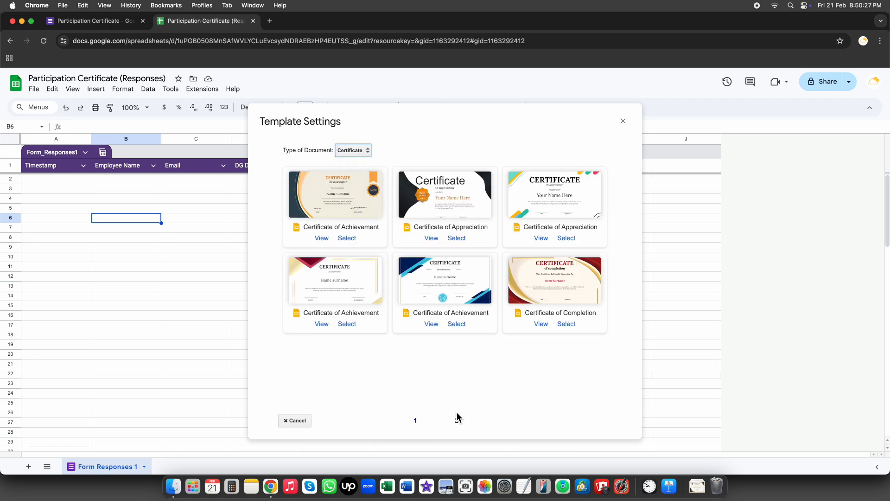
click(457, 420)
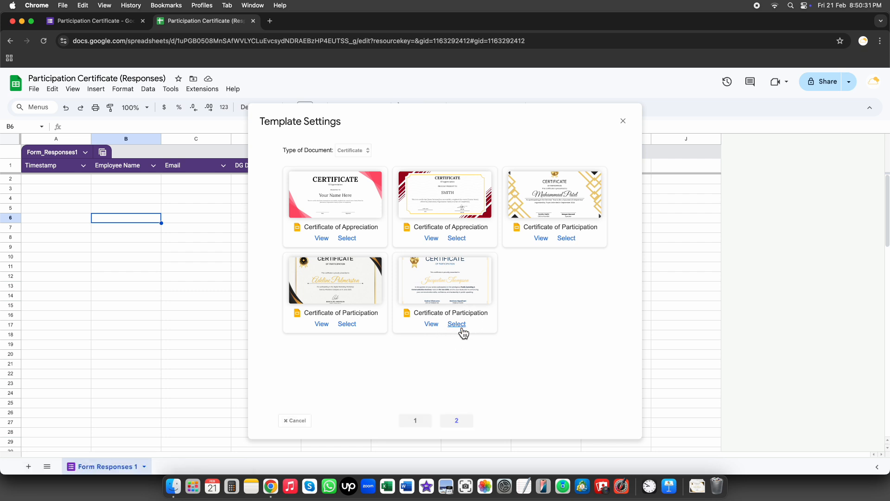
click(456, 324)
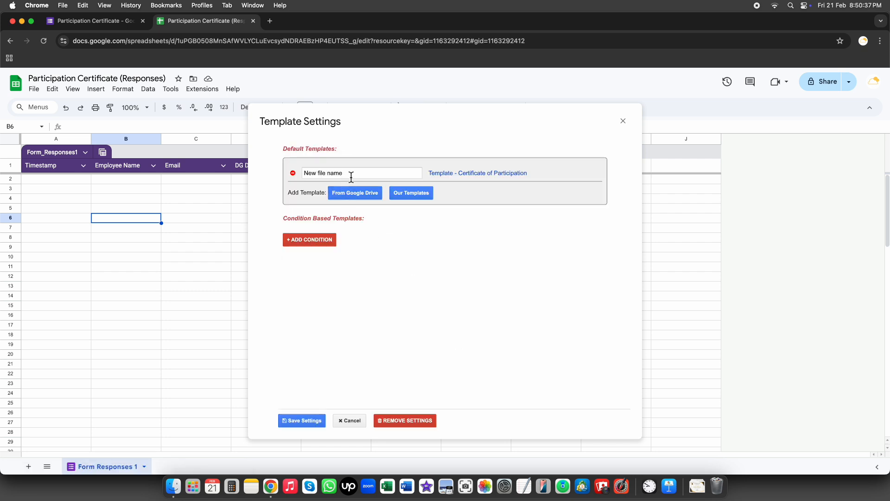
- Name output files 'Certificate for <<Employee Name>>' and open the template in Slides
text(Pa)
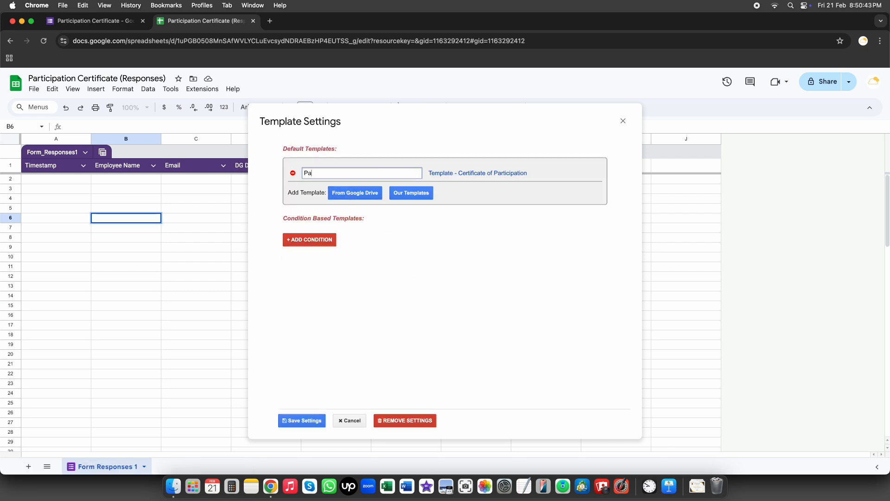
text(Certificate for <<)
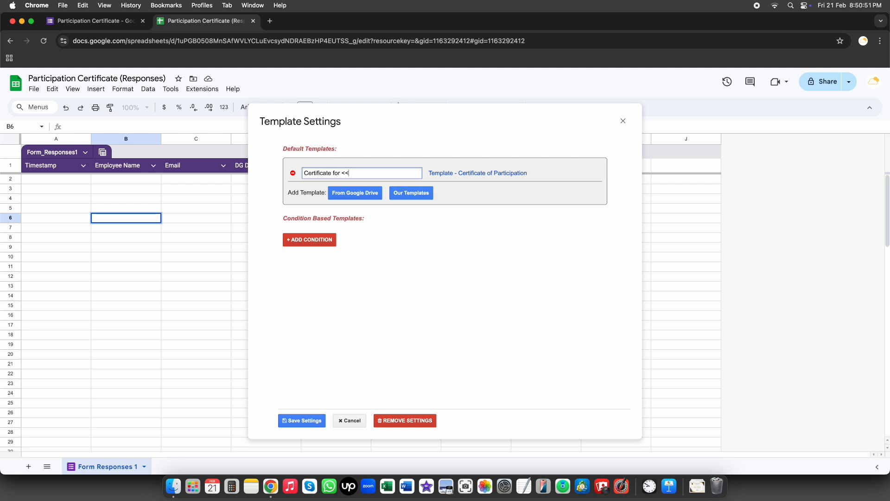
text(Employee Name>>)
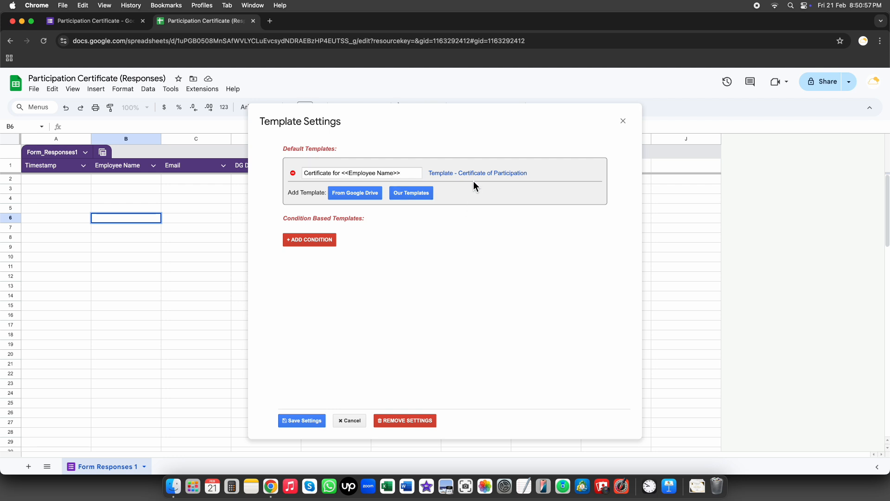
click(477, 173)
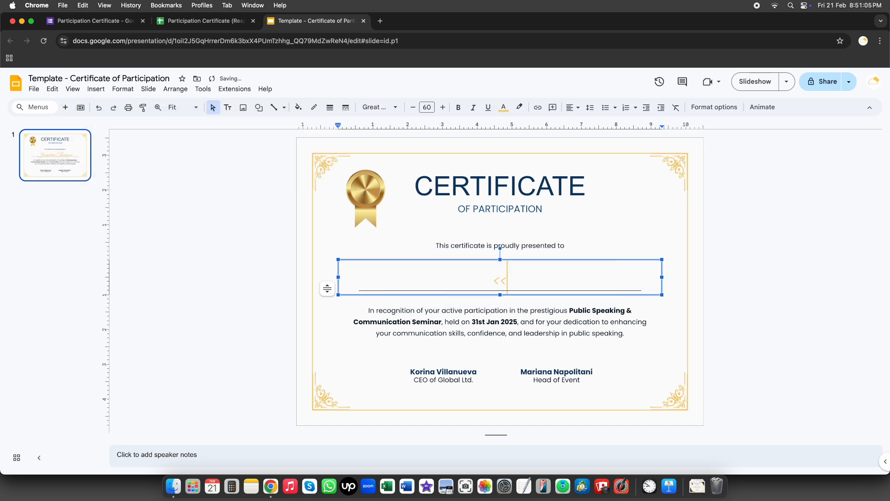
- Add <<Employee Name>> to the name line, retype the left signatory name, and save template settings
text(Employee Name>)
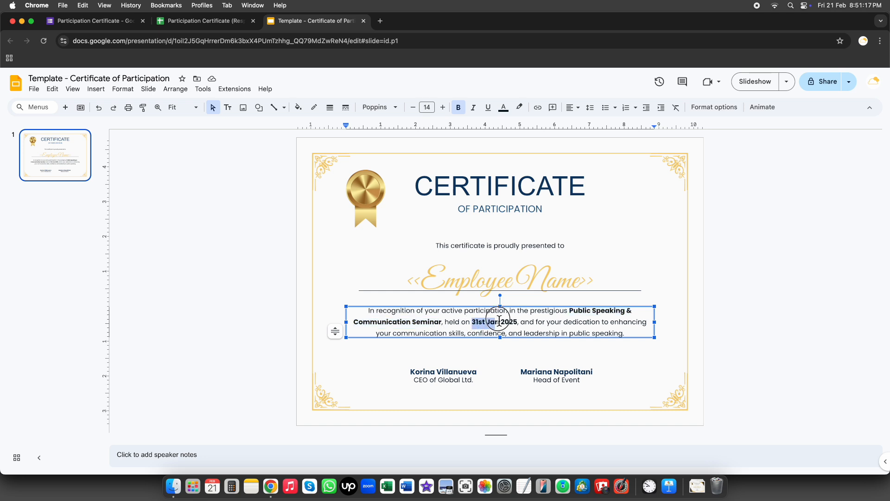
click(443, 371)
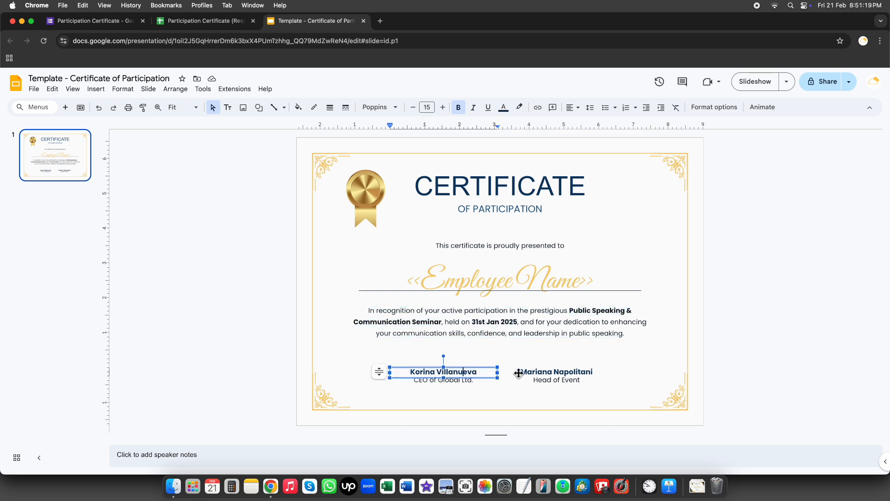
click(556, 372)
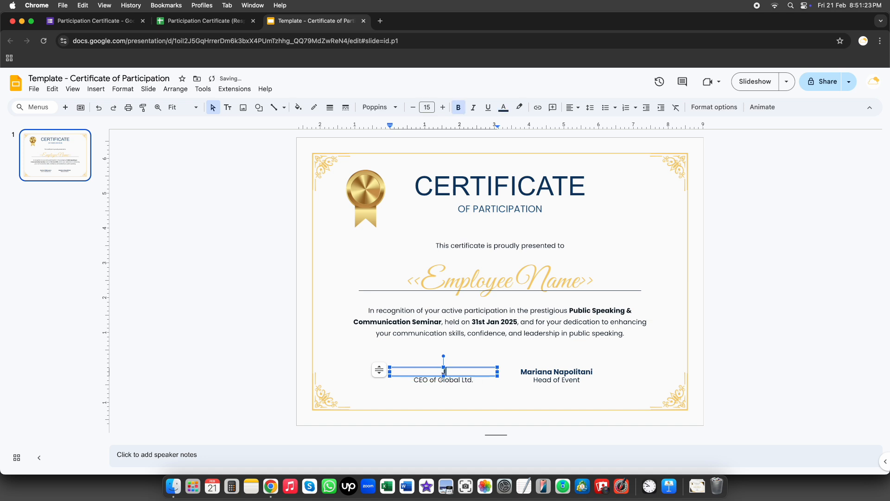
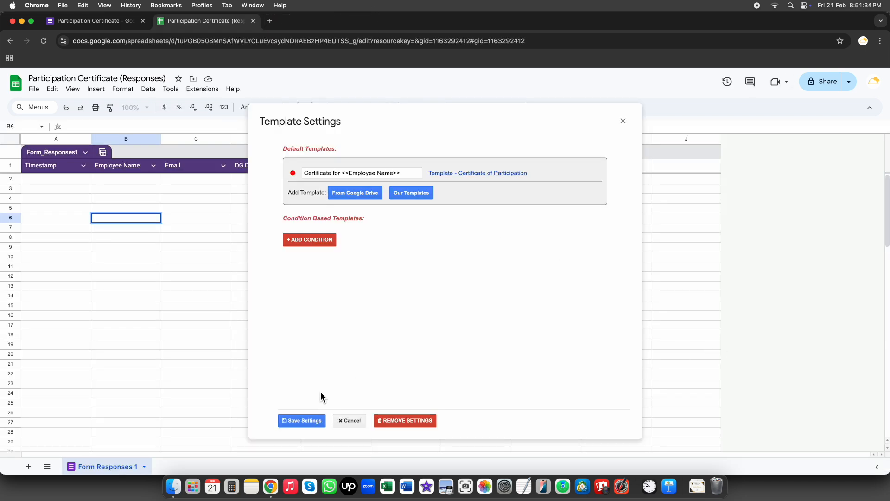
click(301, 421)
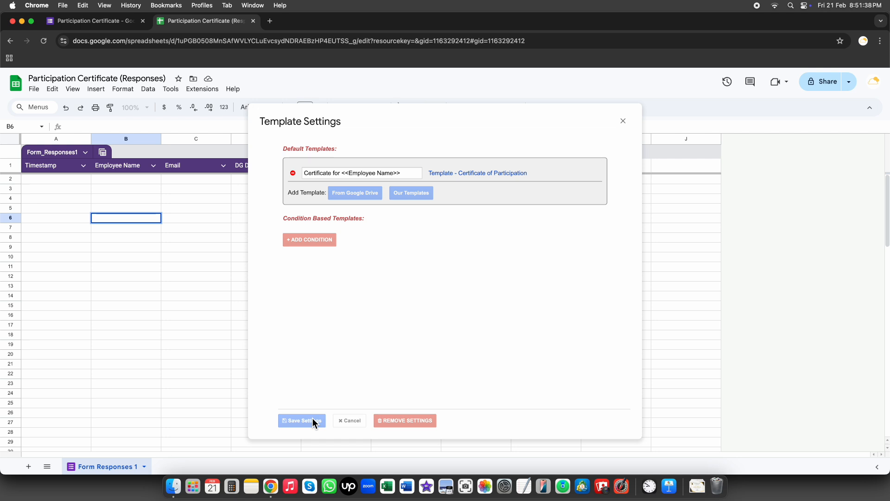
- Confirm saving the template settings
click(301, 421)
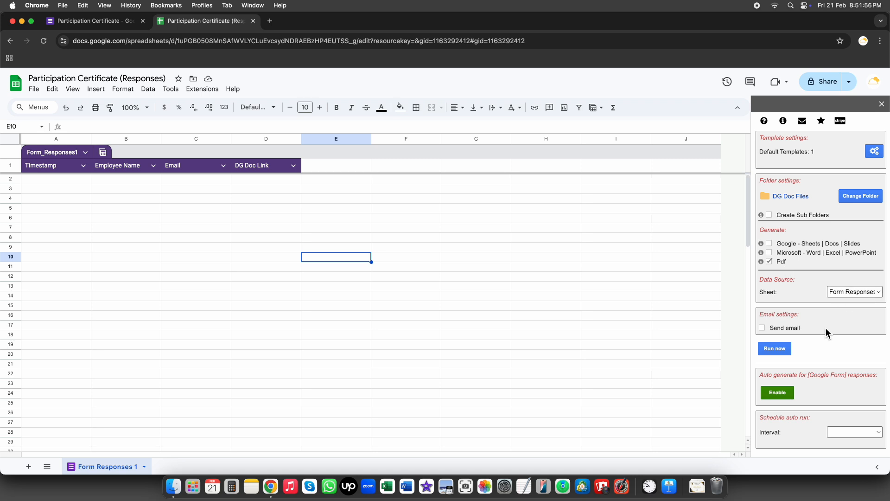
mouse_move(794, 335)
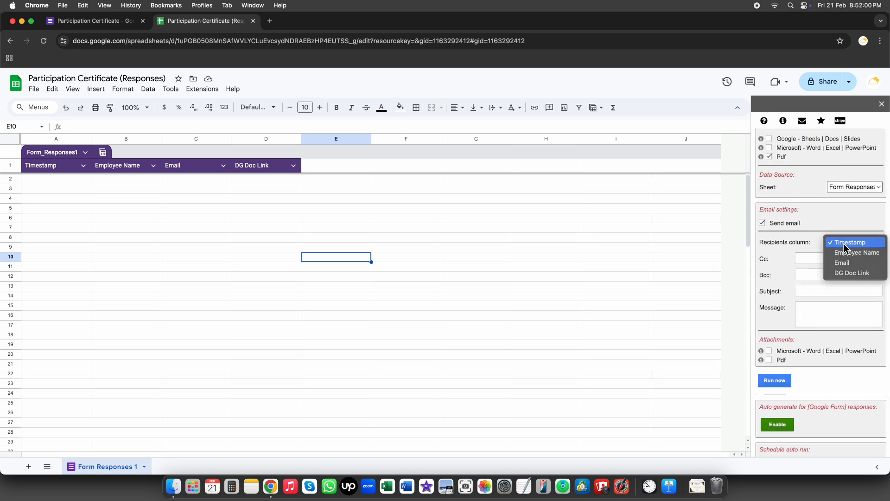
- Send to the Email column with subject 'Participation Certificate for <<Employee Name>>'
click(842, 262)
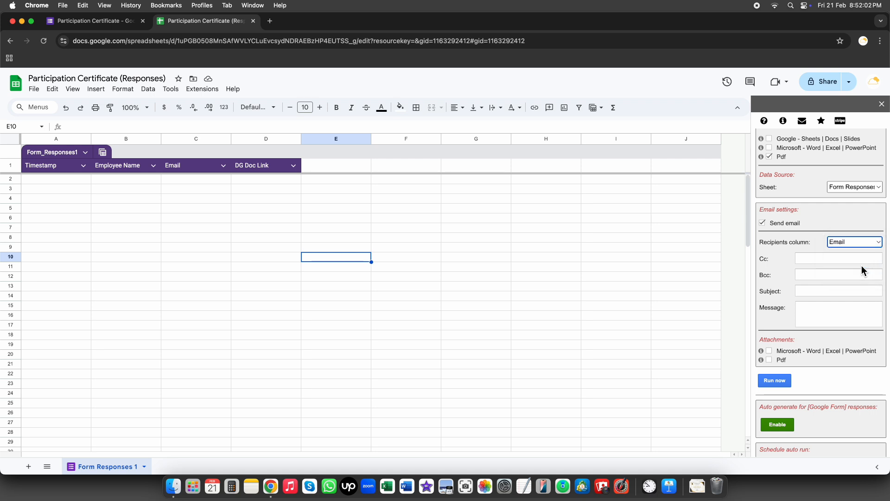
click(838, 290)
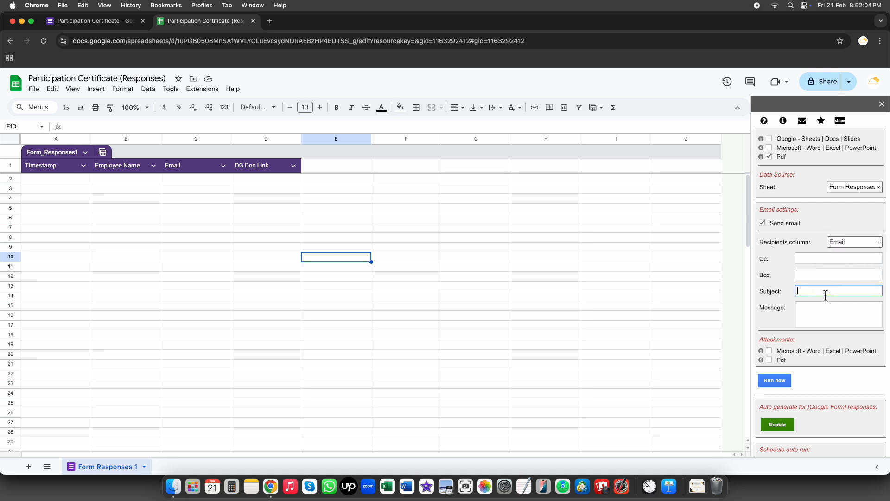
text(Parti)
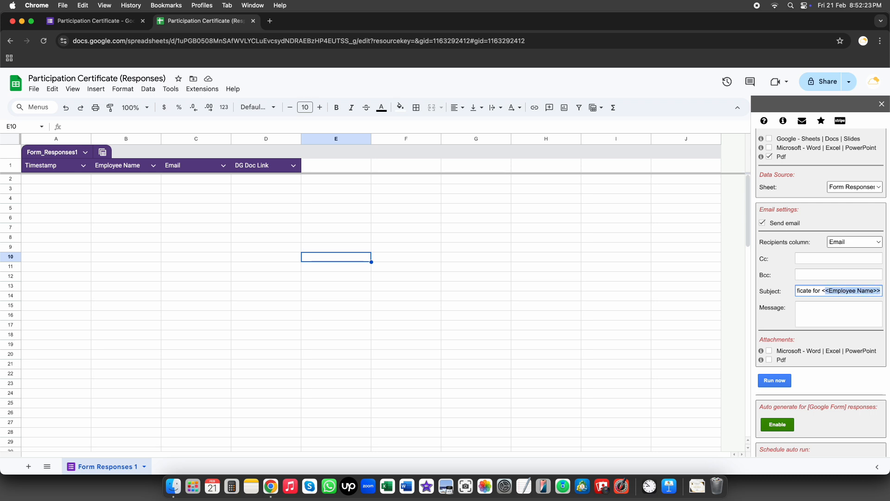
text(Dear)
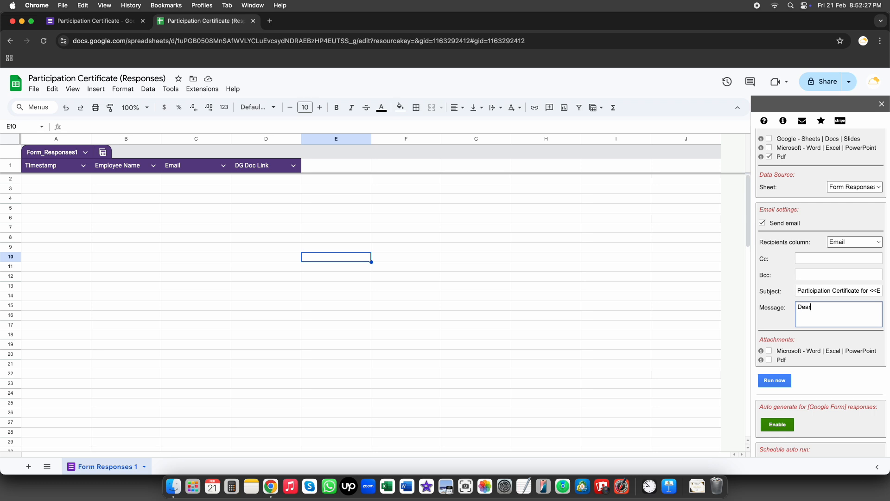
text(<<Employee Name>>,)
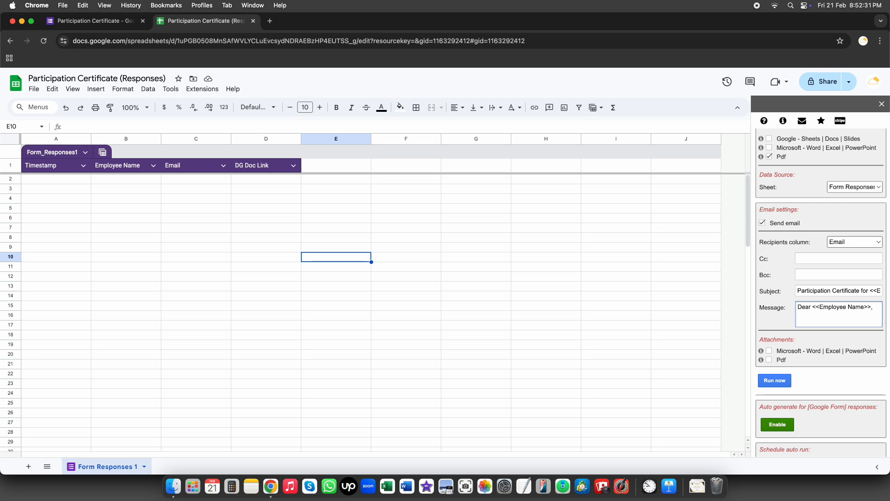
text(The Company appreciates)
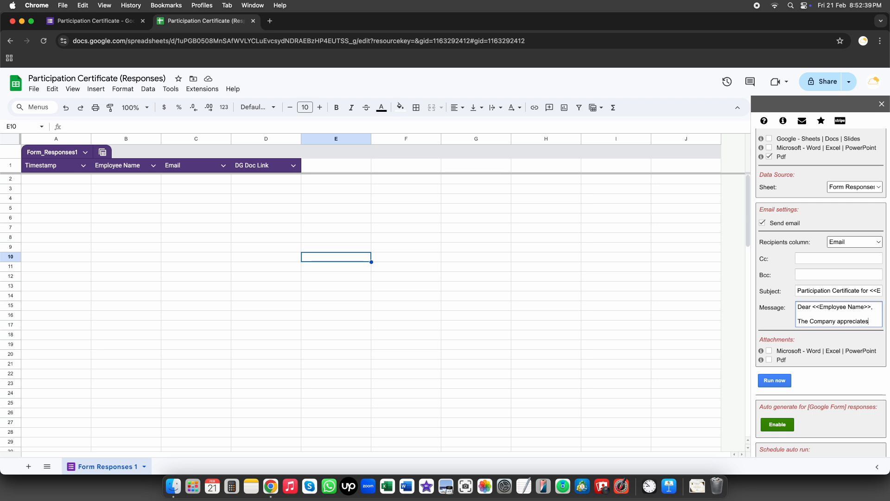
text(your hard work and dedication.)
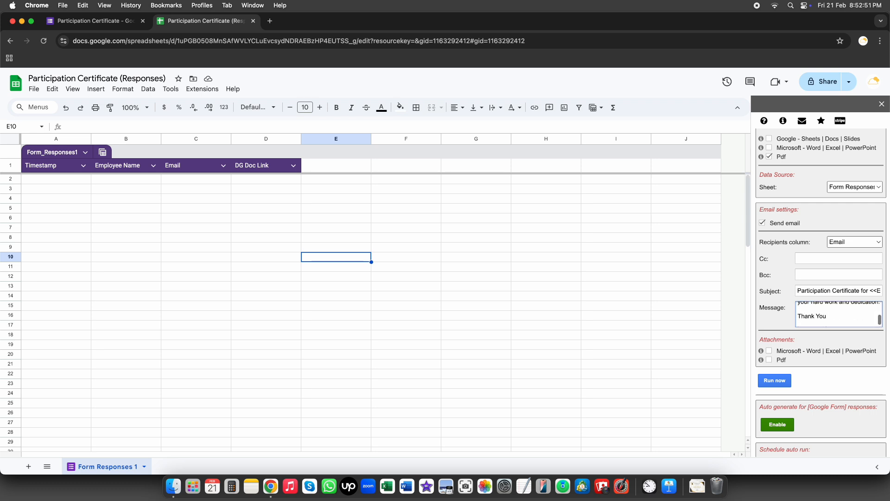
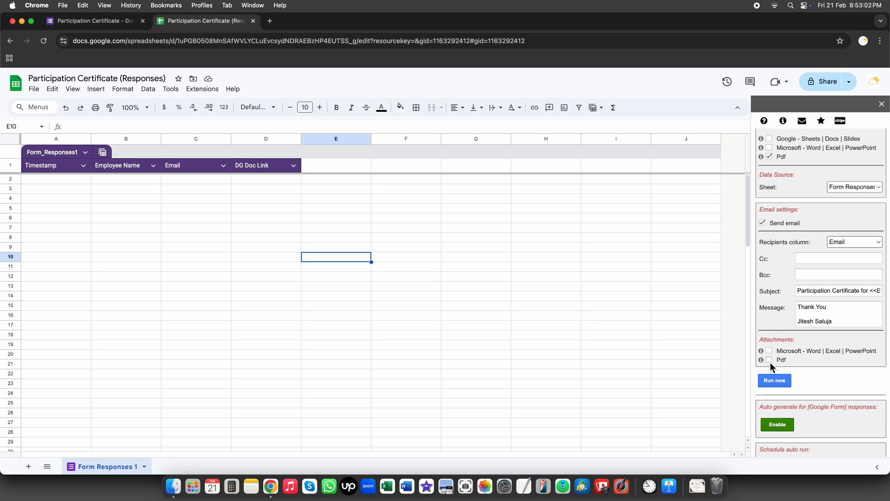
- Attach the PDF to emails and enable auto-generation for Form responses
click(769, 360)
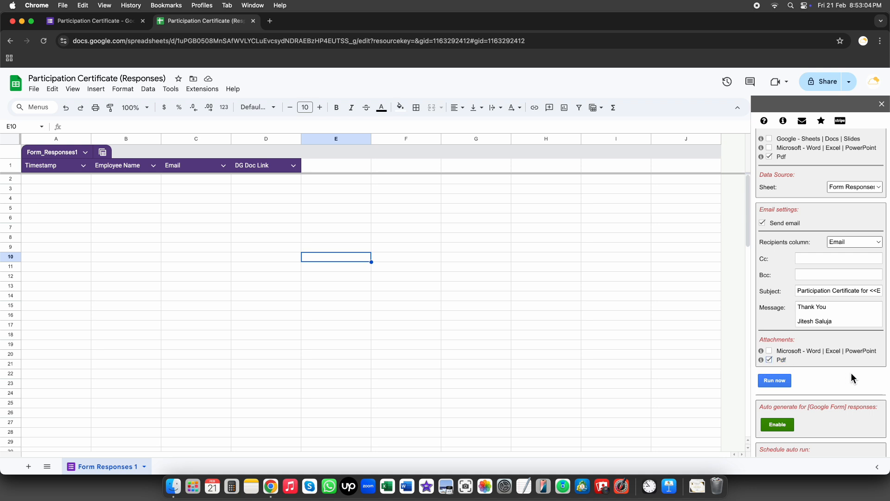
scroll(down, 3)
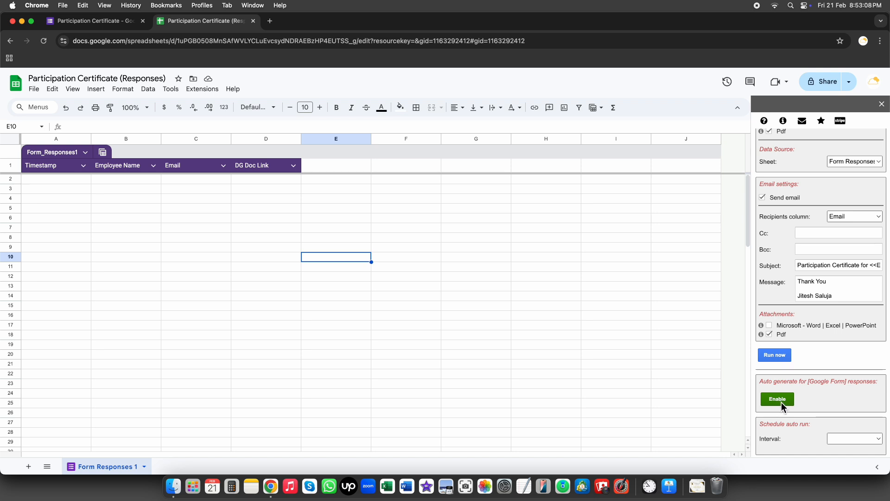
click(777, 398)
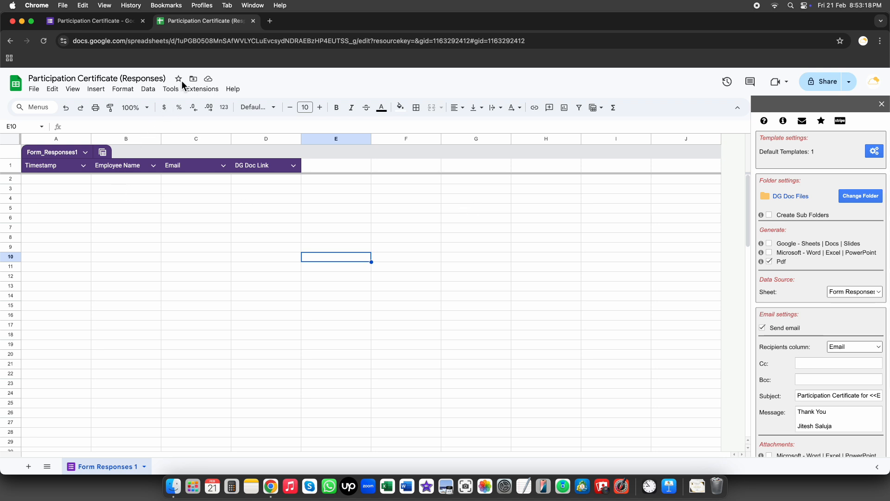
- Open the live Participation Certificate form via Tools > Manage form
click(170, 88)
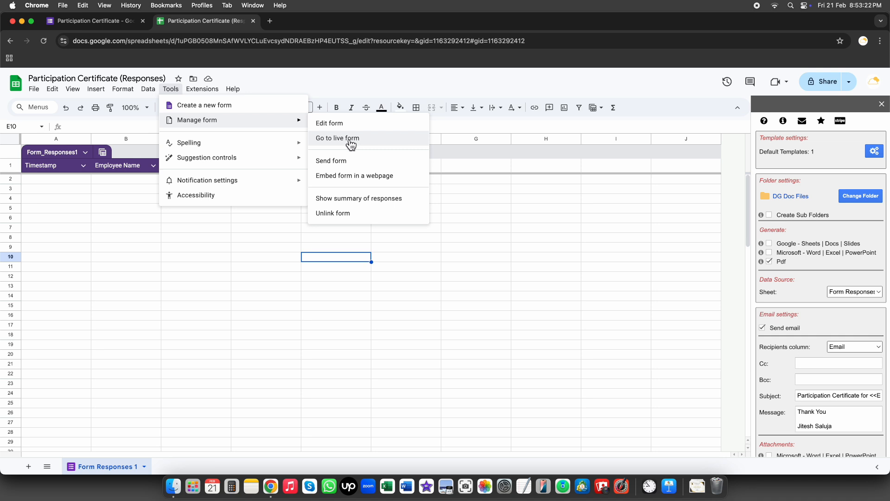
click(337, 138)
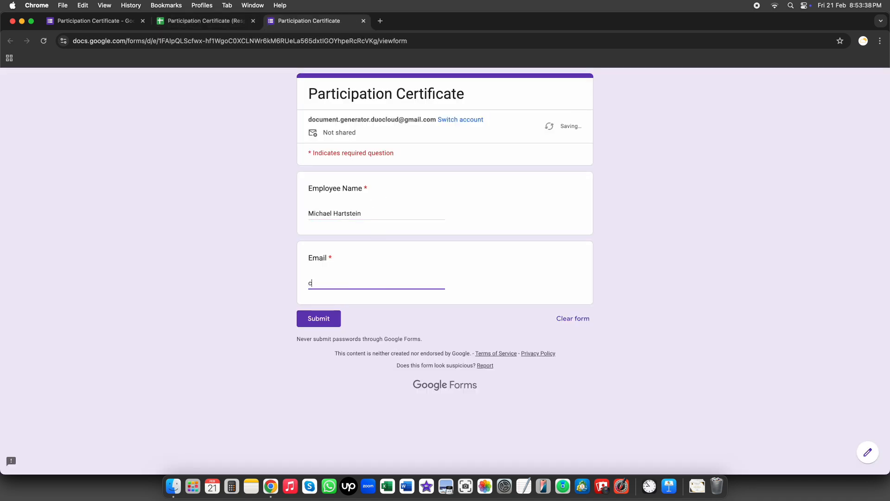
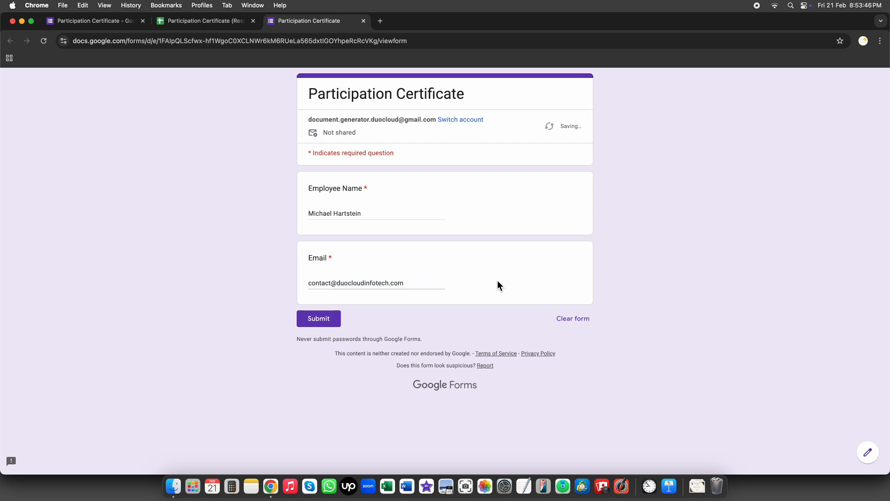
- Submit two more Form responses with employee names and the duocloudinfotech.com email
click(572, 318)
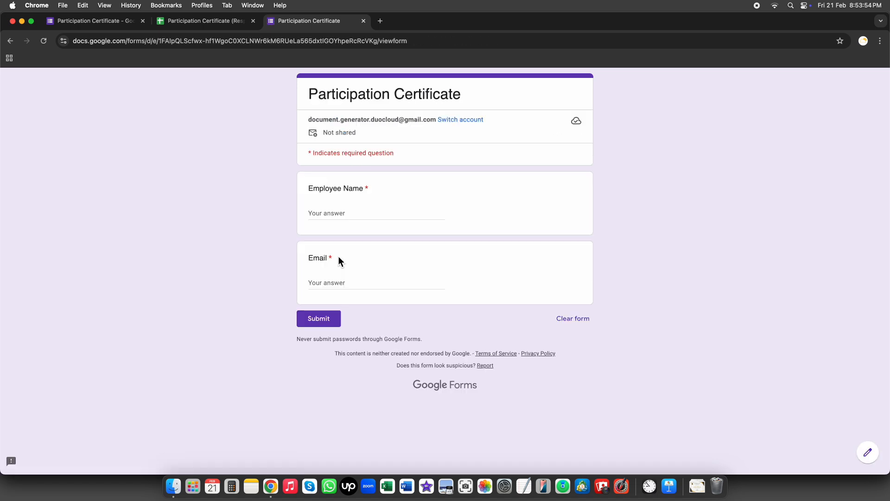
click(318, 318)
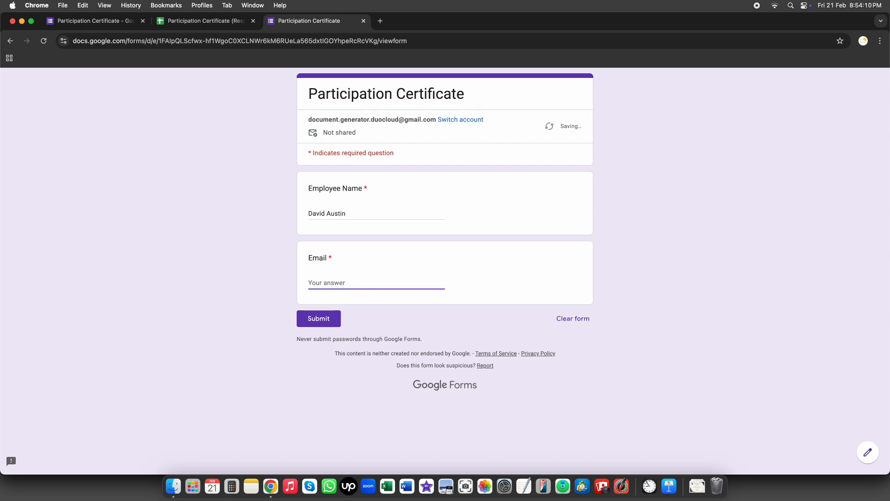
click(319, 319)
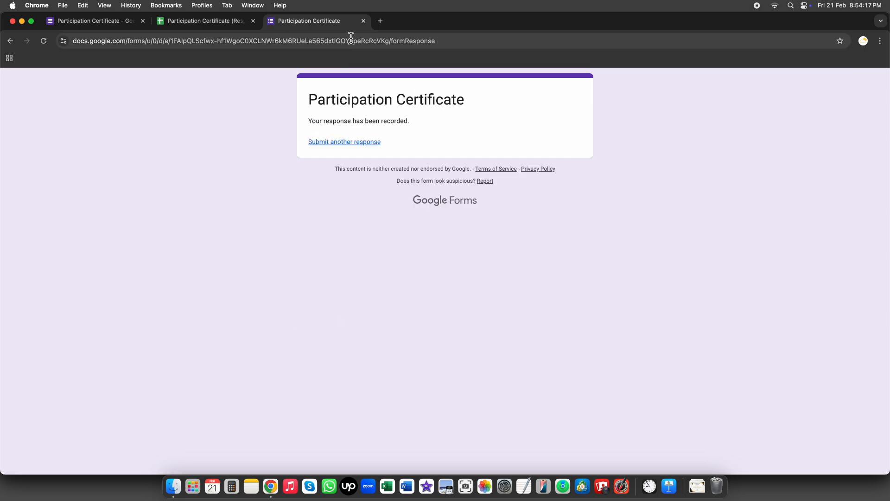
- Switch to the DG Doc Files Drive folder holding the generated certificate PDFs
click(204, 21)
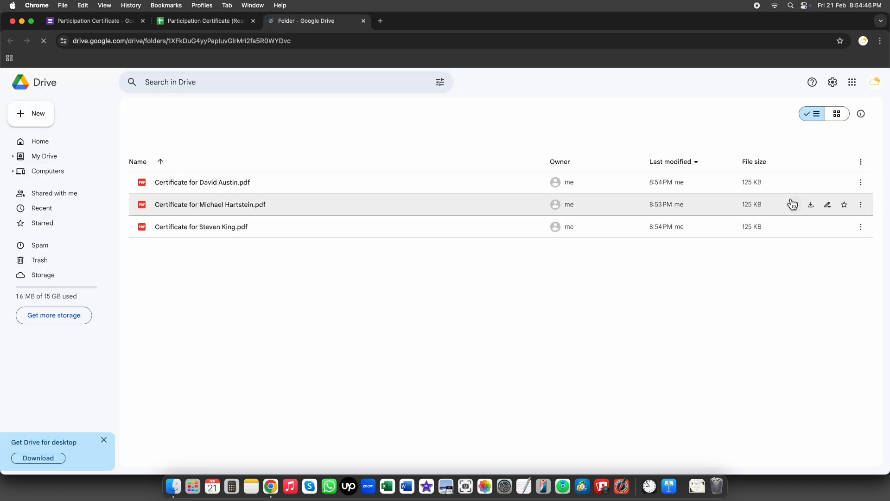
click(202, 182)
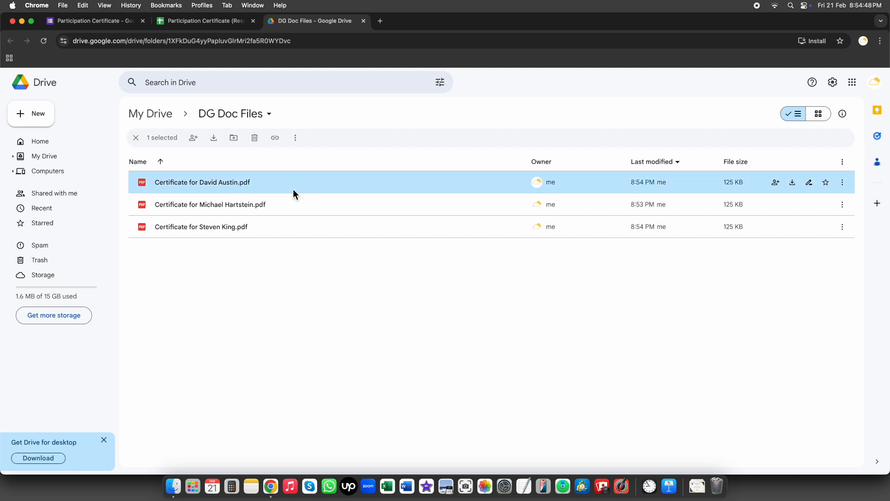
double_click(202, 182)
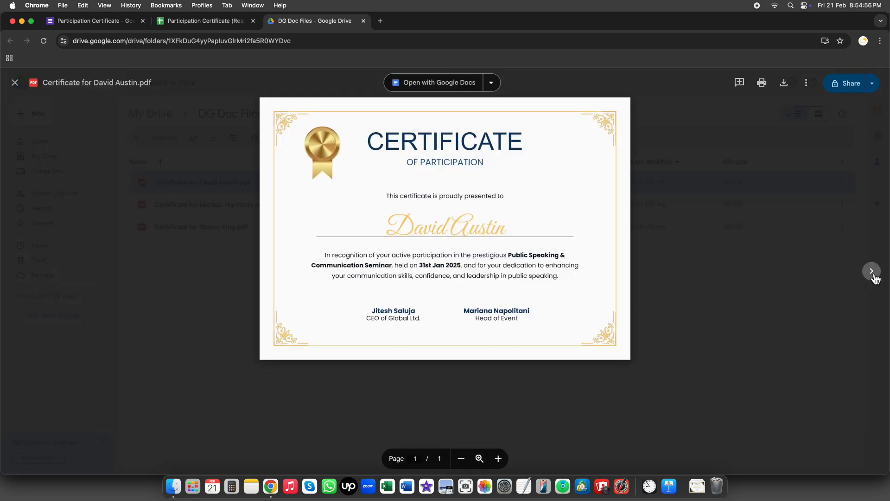
click(871, 271)
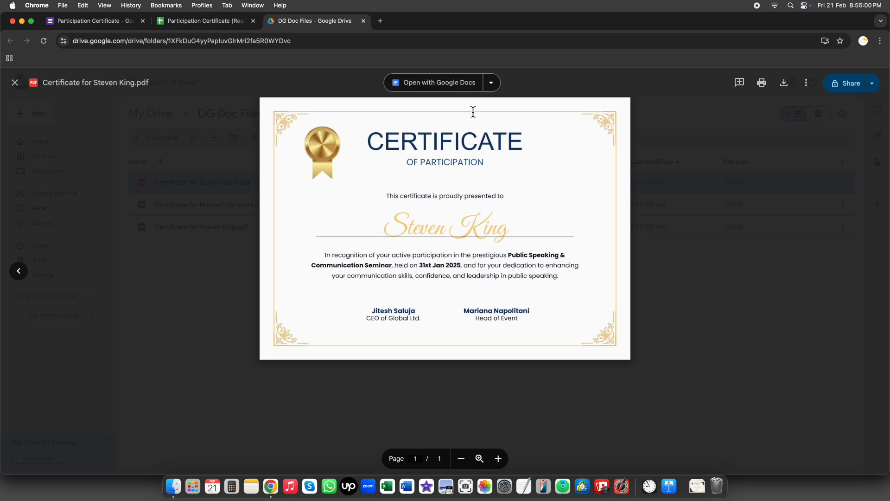
click(14, 70)
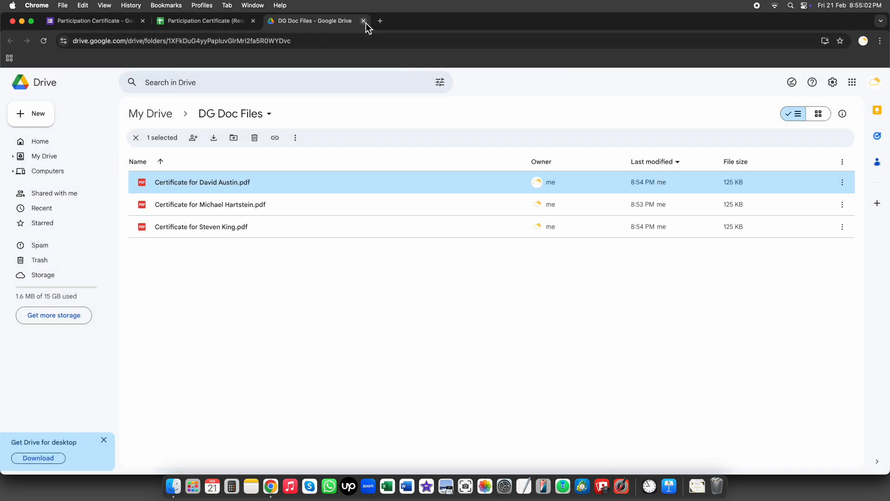
click(363, 20)
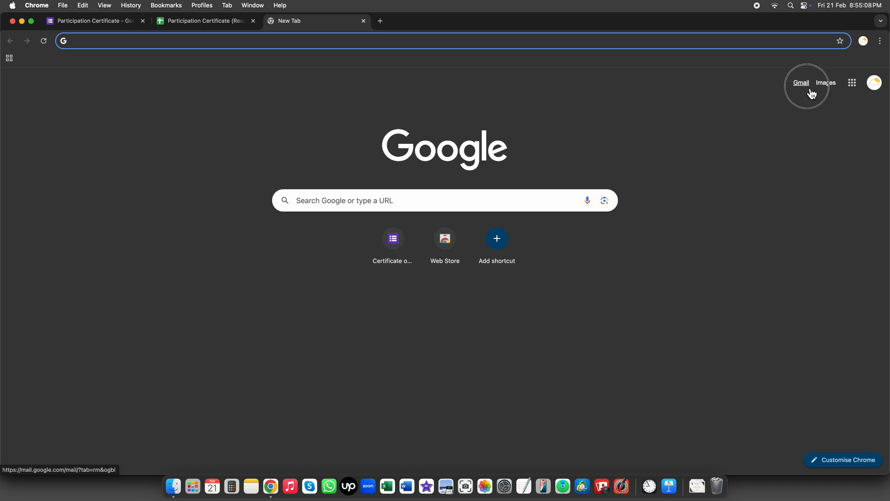
- Go to Gmail's Sent folder listing the three certificate emails
click(802, 83)
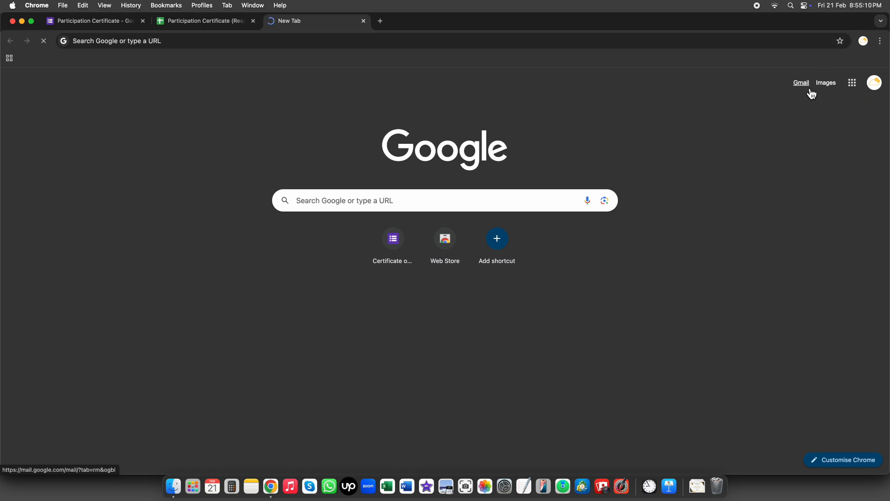
click(801, 83)
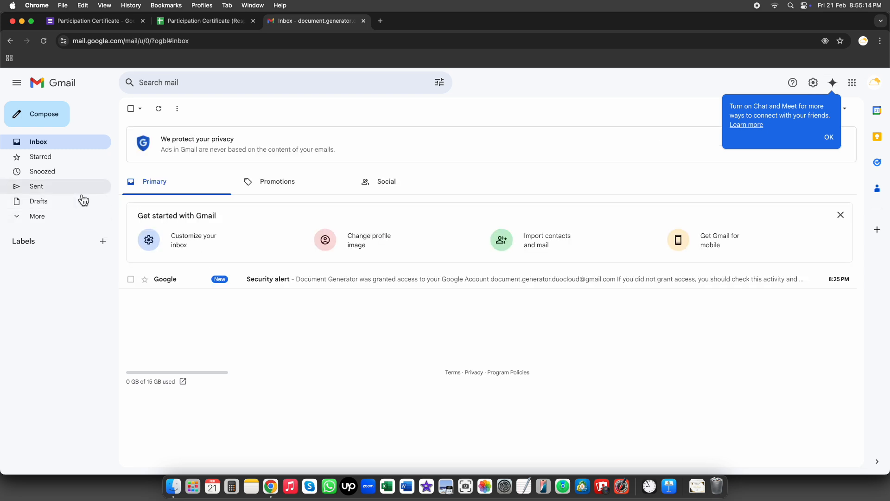
click(36, 186)
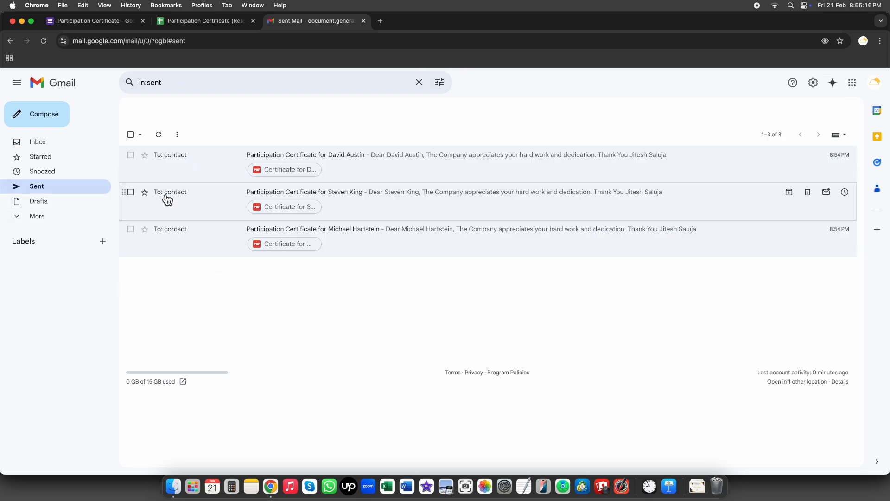
- Check the first sent email and its attached certificate PDF, then move to the next email
click(305, 155)
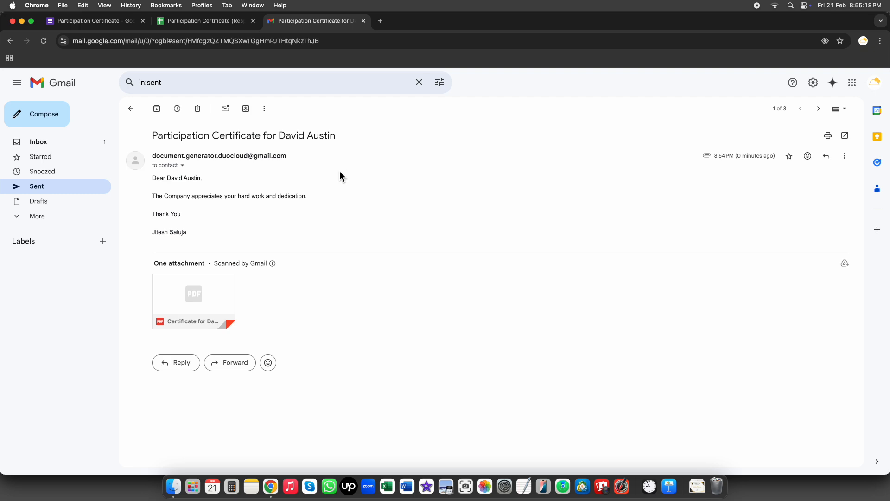
click(193, 293)
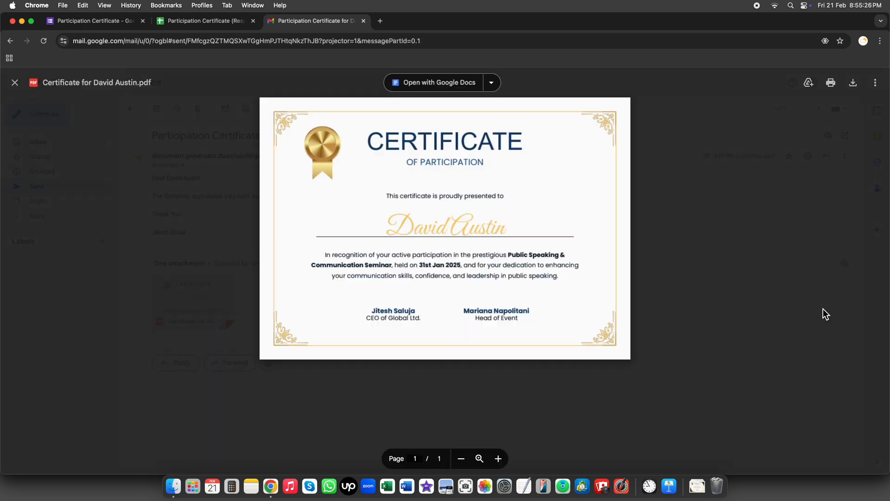
click(819, 108)
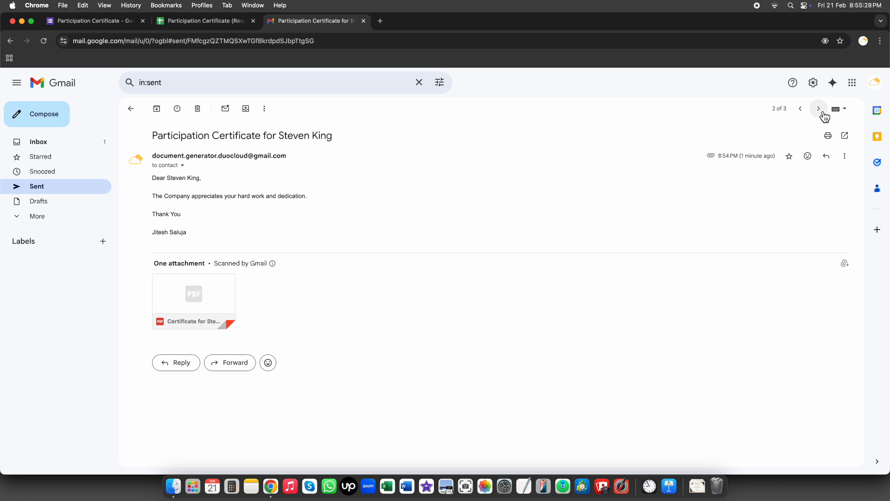
click(819, 108)
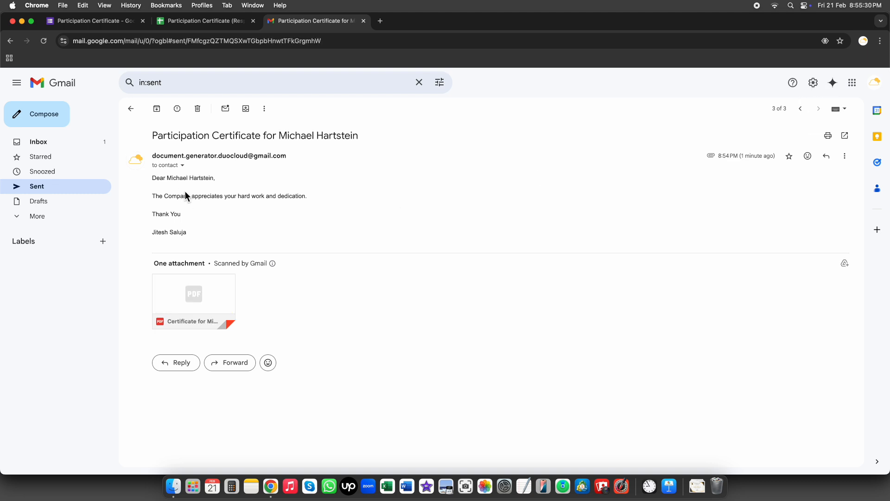